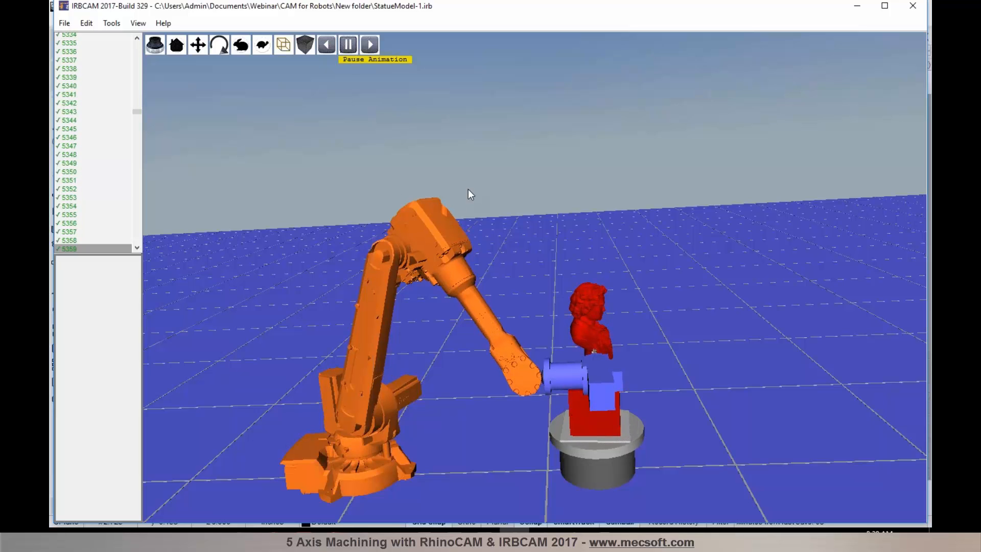
{"action": "mouse_move", "coordinate": [282, 441]}
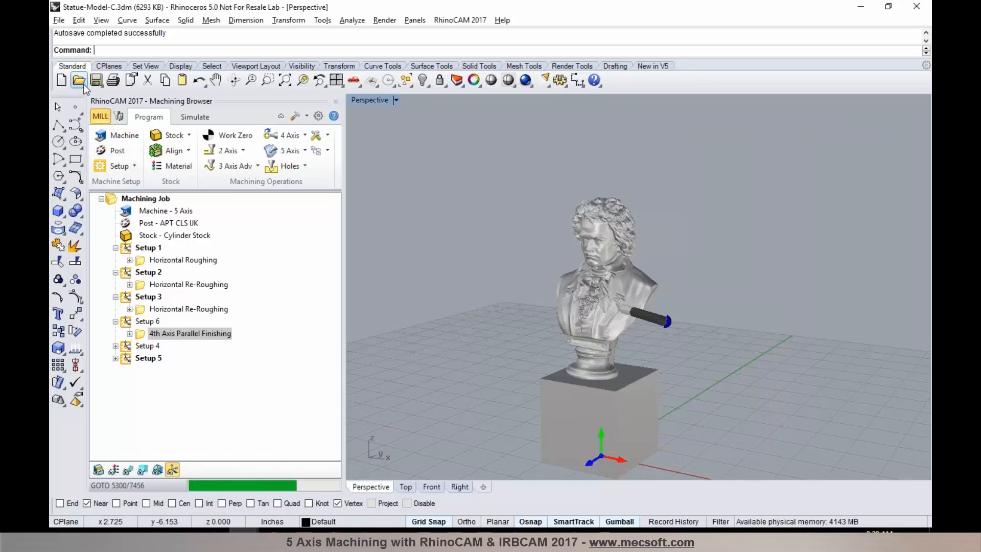
- Load Car-Model.3dm without saving changes to the statue model
{"action": "left_click", "coordinate": [77, 80]}
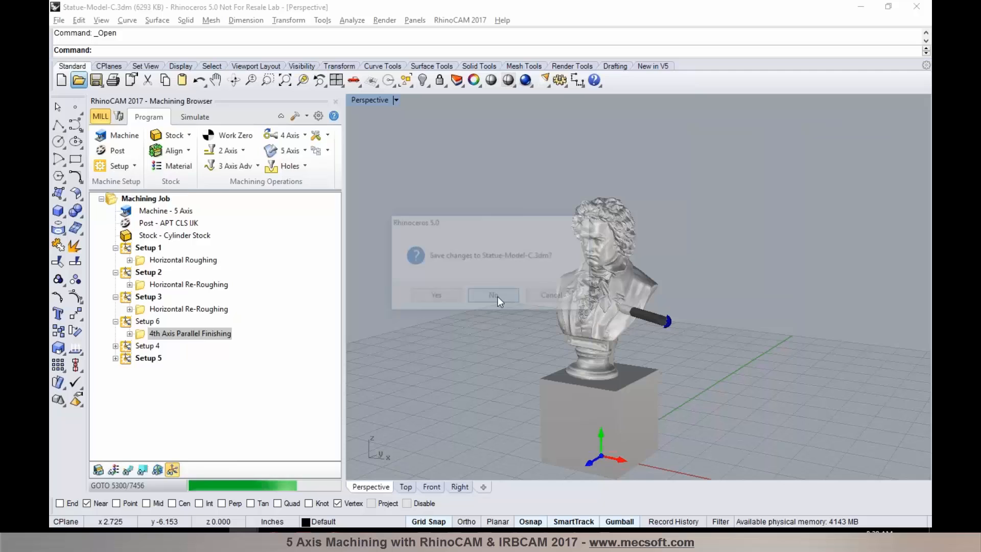
{"action": "left_click", "coordinate": [492, 294]}
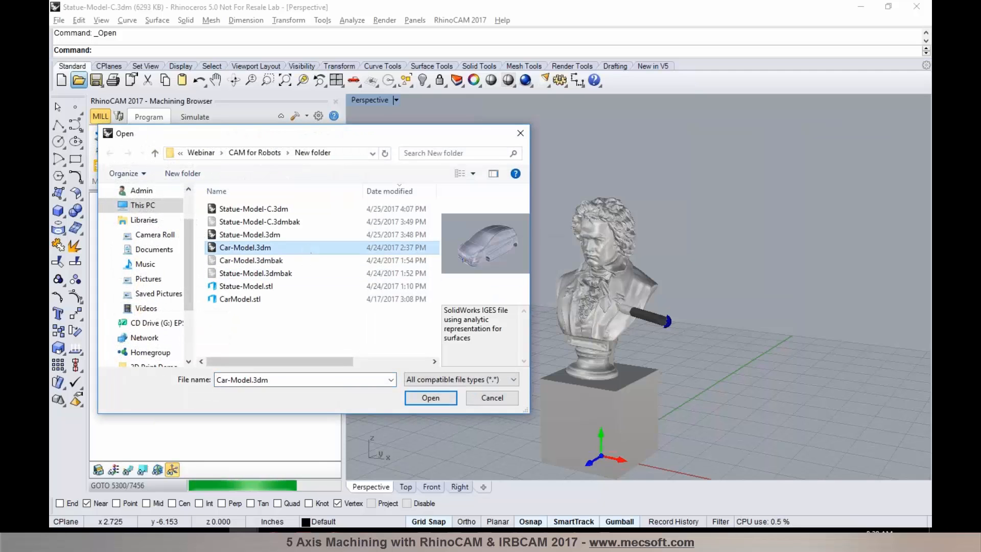
{"action": "left_click", "coordinate": [430, 397]}
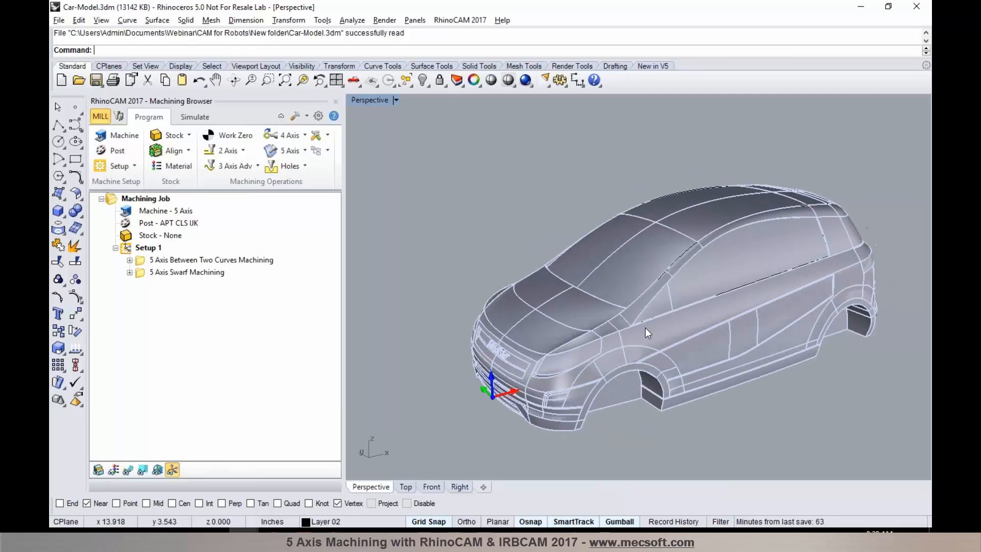
{"action": "mouse_move", "coordinate": [646, 270]}
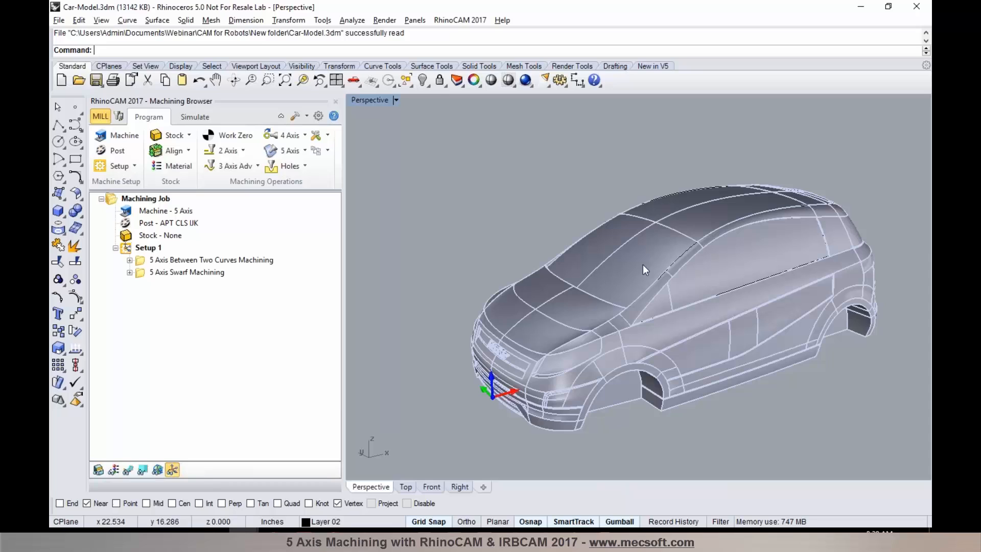
{"action": "mouse_move", "coordinate": [678, 212]}
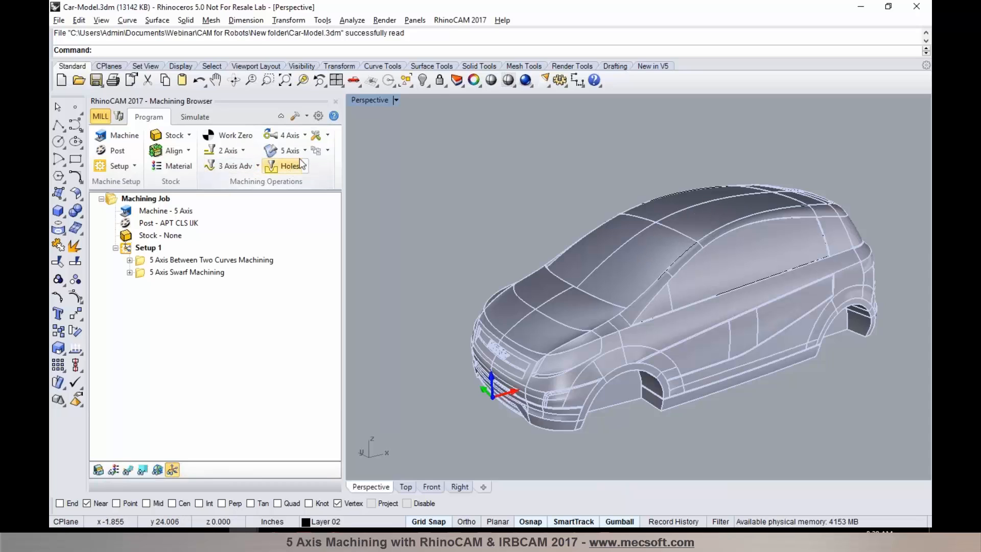
- Browse the 5 Axis operation types, then show the Between Two Curves roof toolpath
{"action": "left_click", "coordinate": [288, 150]}
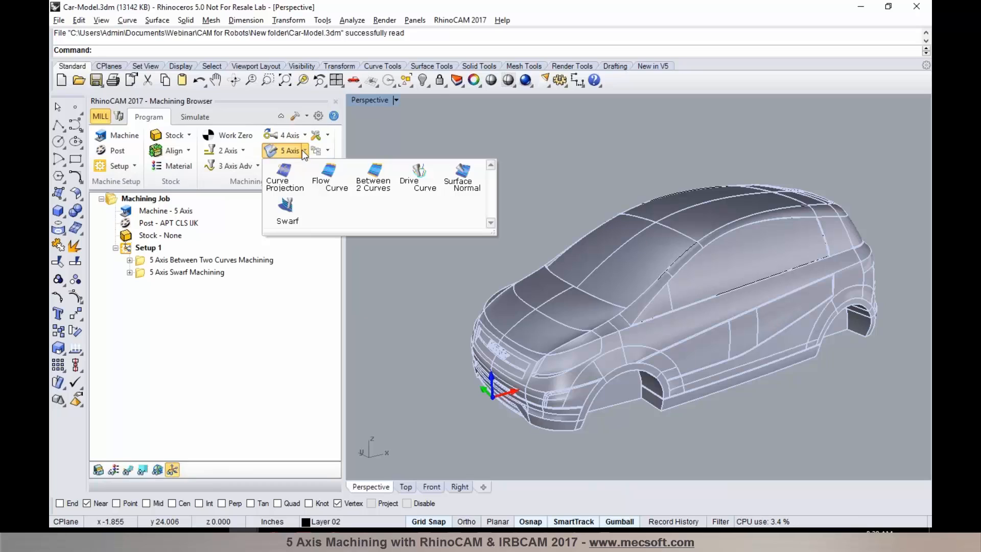
{"action": "mouse_move", "coordinate": [328, 178]}
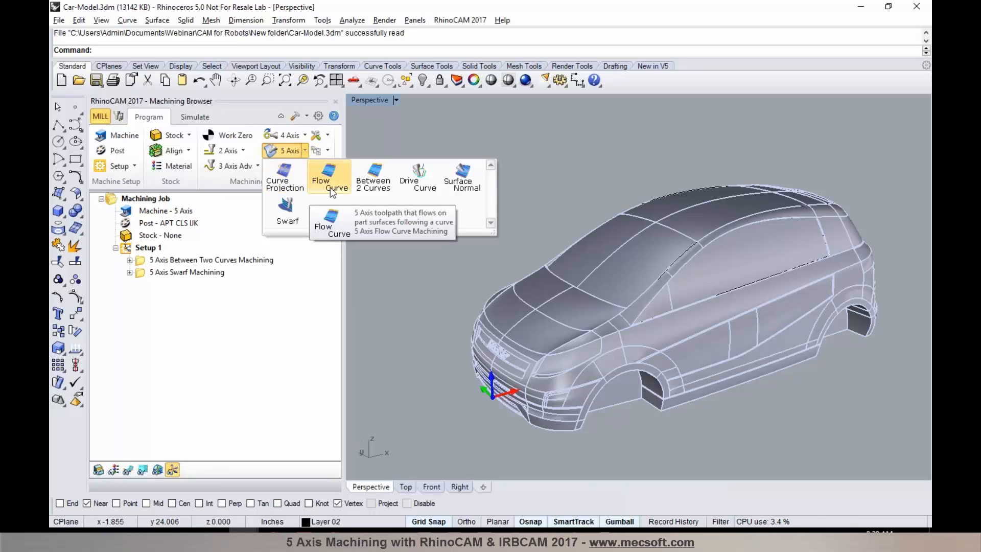
{"action": "mouse_move", "coordinate": [416, 177]}
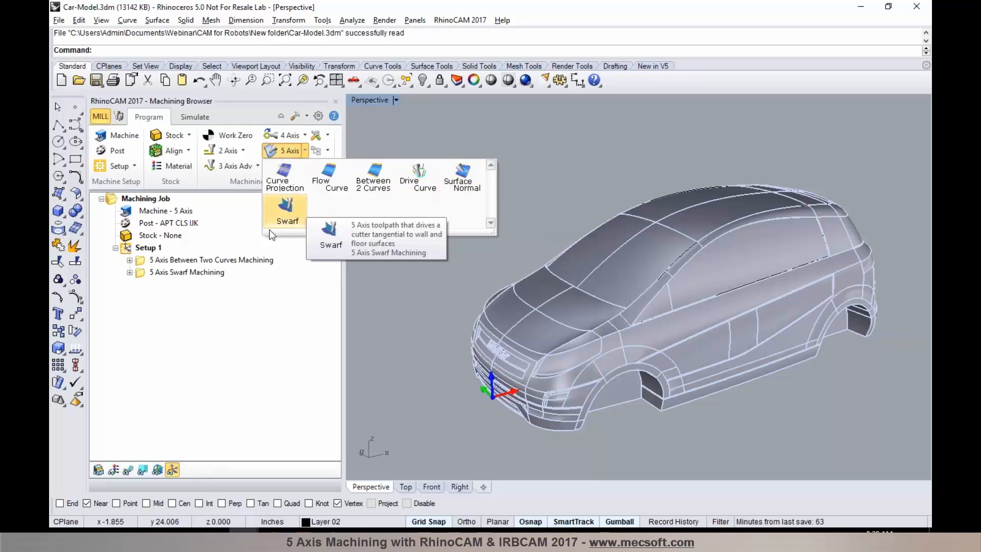
{"action": "left_click", "coordinate": [210, 259]}
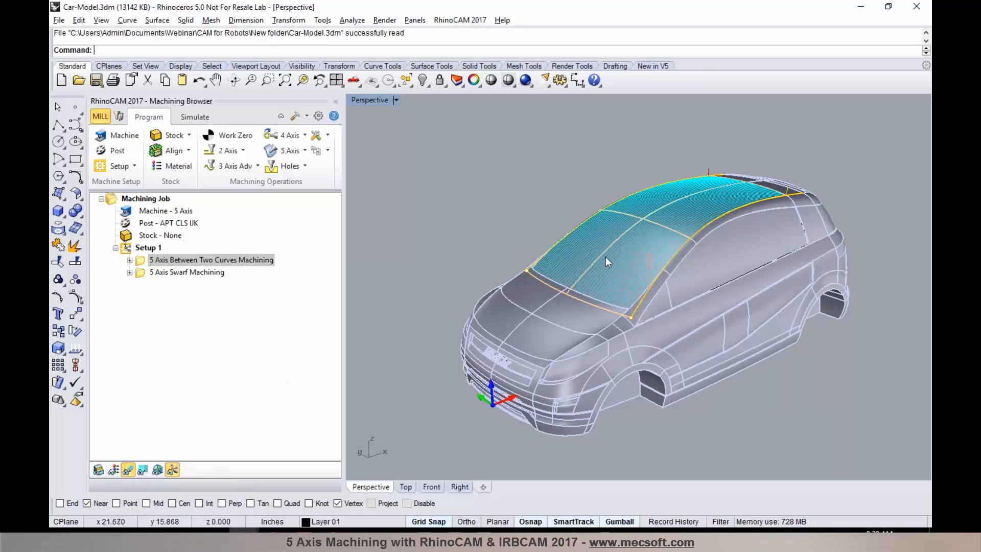
{"action": "mouse_move", "coordinate": [574, 206]}
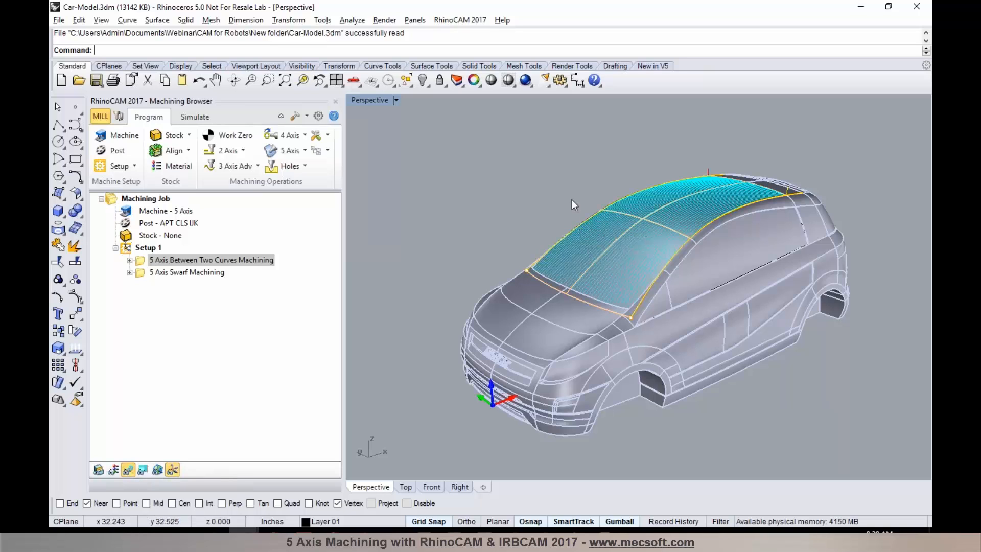
- Switch the Machining Browser to the Simulate controls for the roof toolpath
{"action": "left_click", "coordinate": [194, 117]}
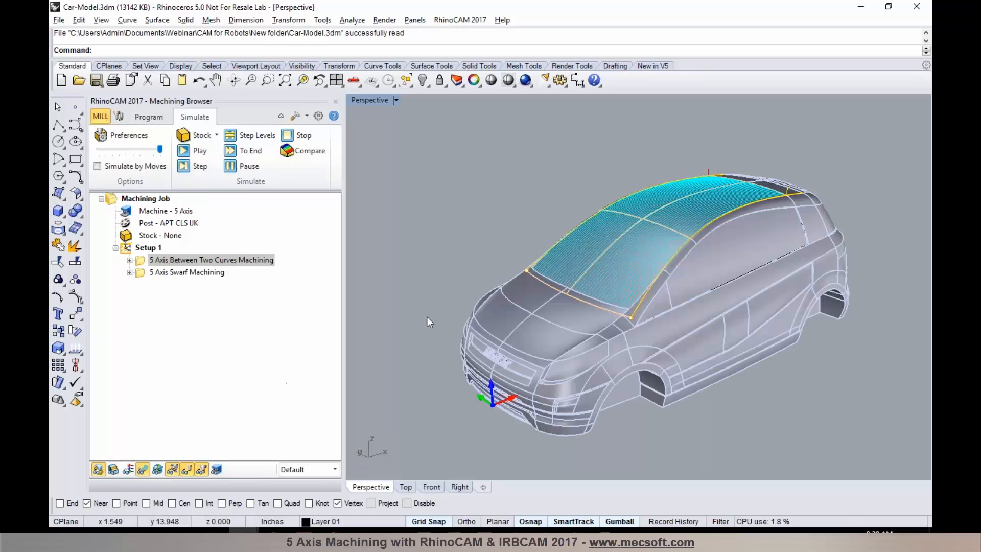
{"action": "mouse_move", "coordinate": [168, 161]}
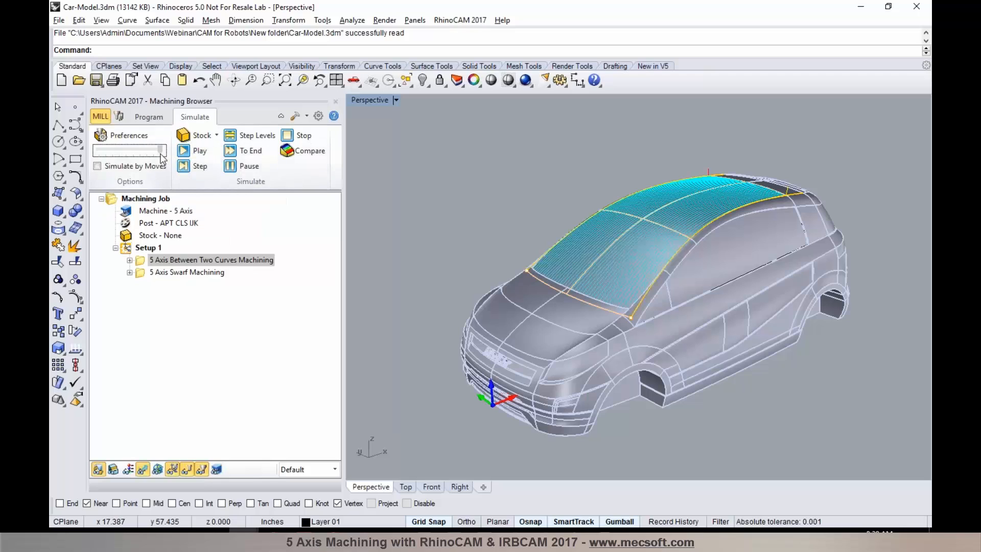
- Play the 5 Axis Between Two Curves simulation across the roof, then select 5 Axis Swarf Machining
{"action": "left_click", "coordinate": [199, 151]}
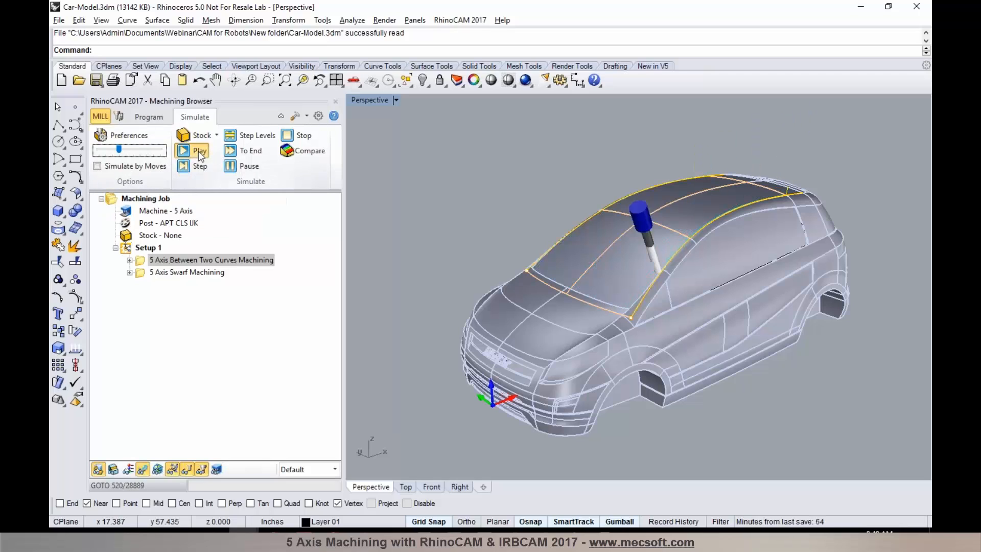
{"action": "left_click", "coordinate": [199, 150]}
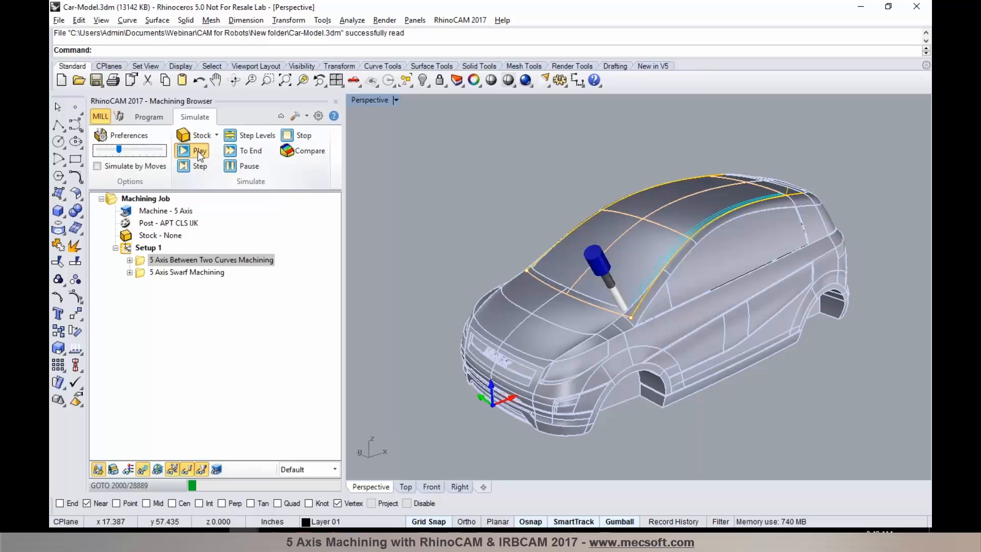
{"action": "left_click", "coordinate": [199, 150]}
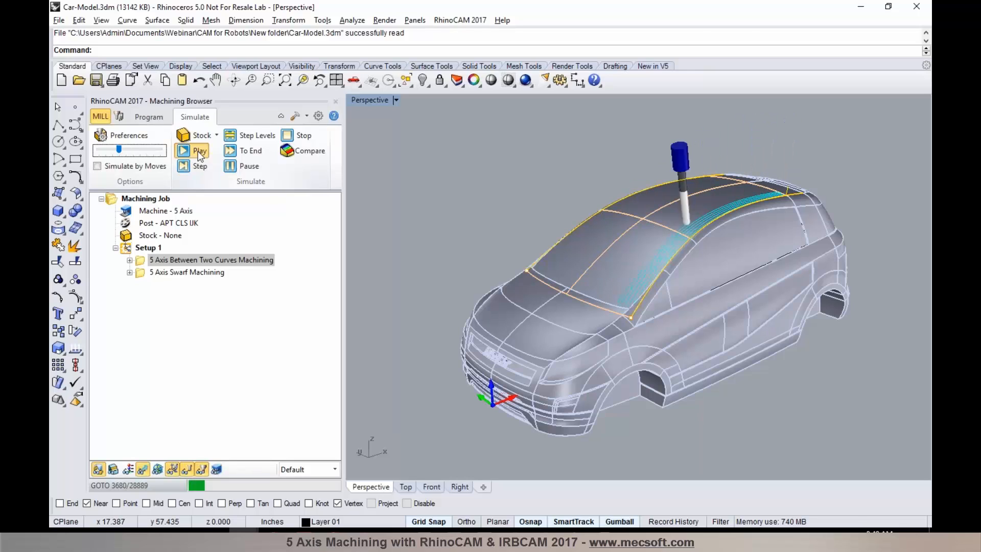
{"action": "left_click", "coordinate": [200, 151]}
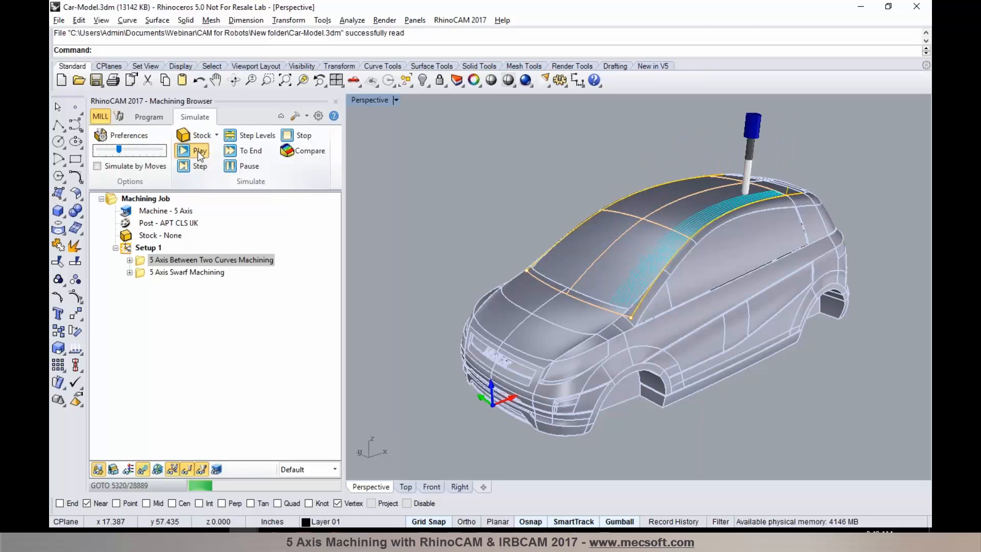
{"action": "left_click", "coordinate": [199, 151]}
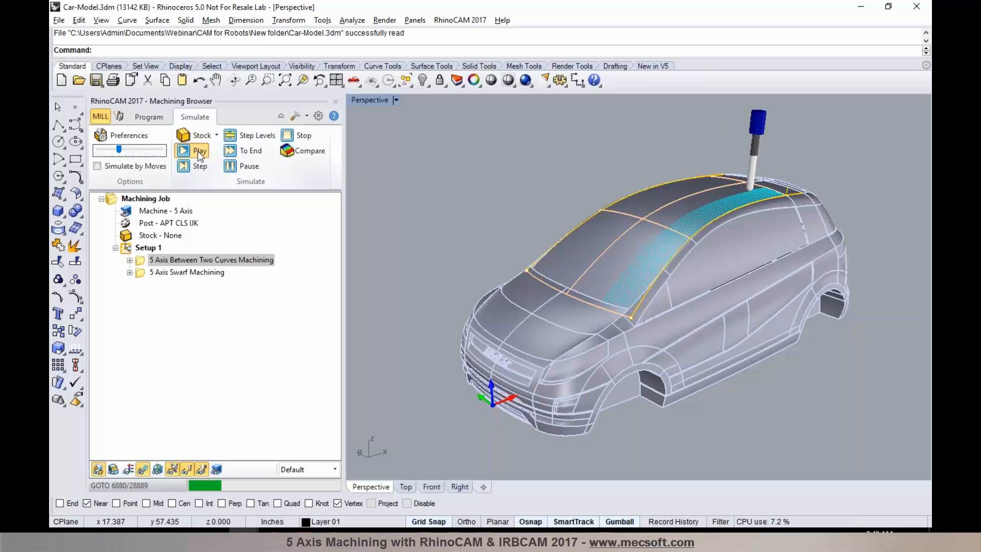
{"action": "left_click", "coordinate": [200, 150]}
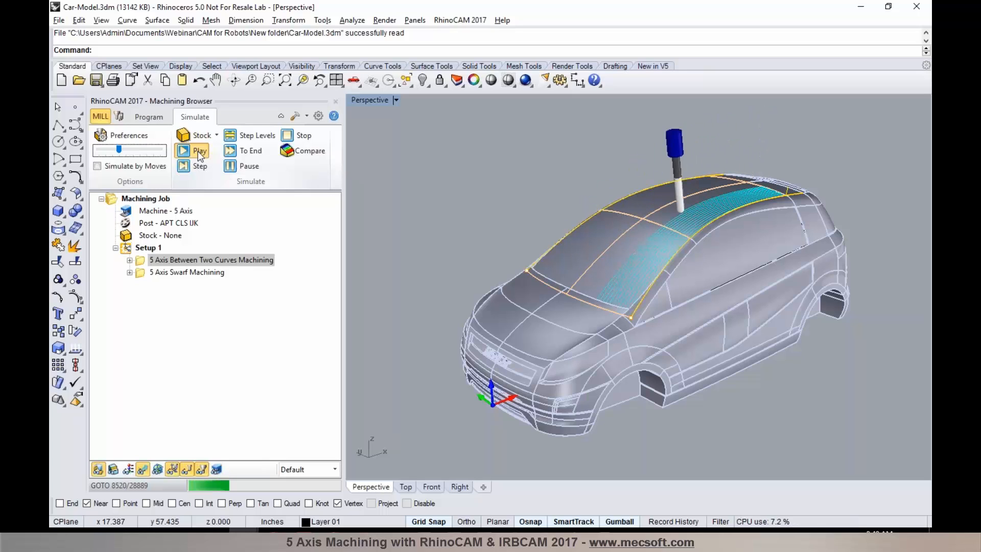
{"action": "left_click", "coordinate": [199, 150]}
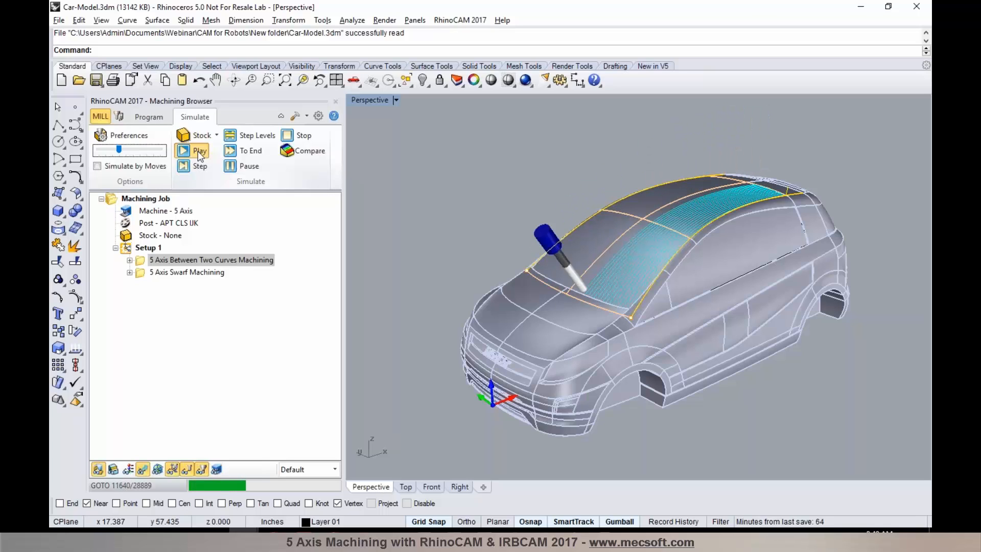
{"action": "left_click", "coordinate": [200, 150]}
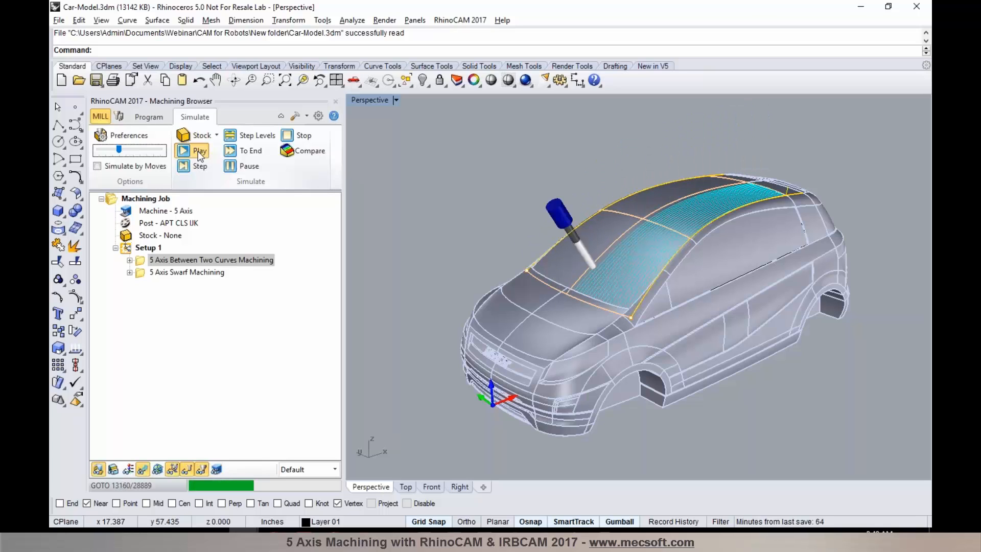
{"action": "left_click", "coordinate": [199, 150]}
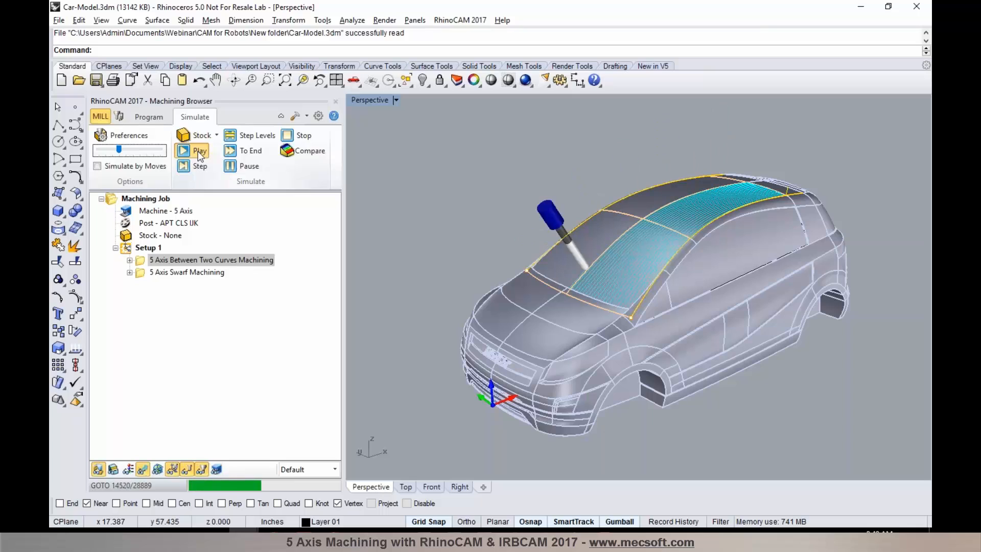
{"action": "left_click", "coordinate": [199, 151]}
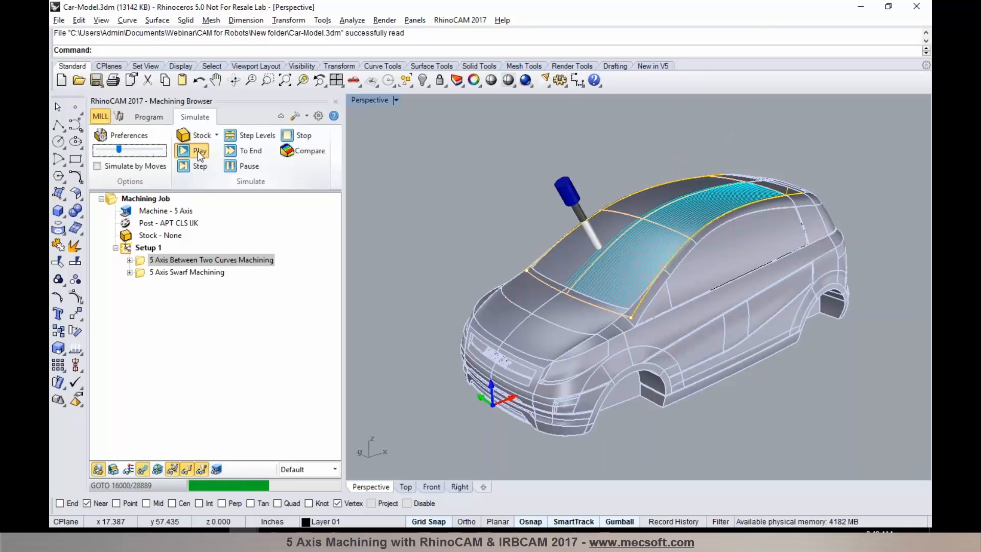
{"action": "left_click", "coordinate": [199, 150]}
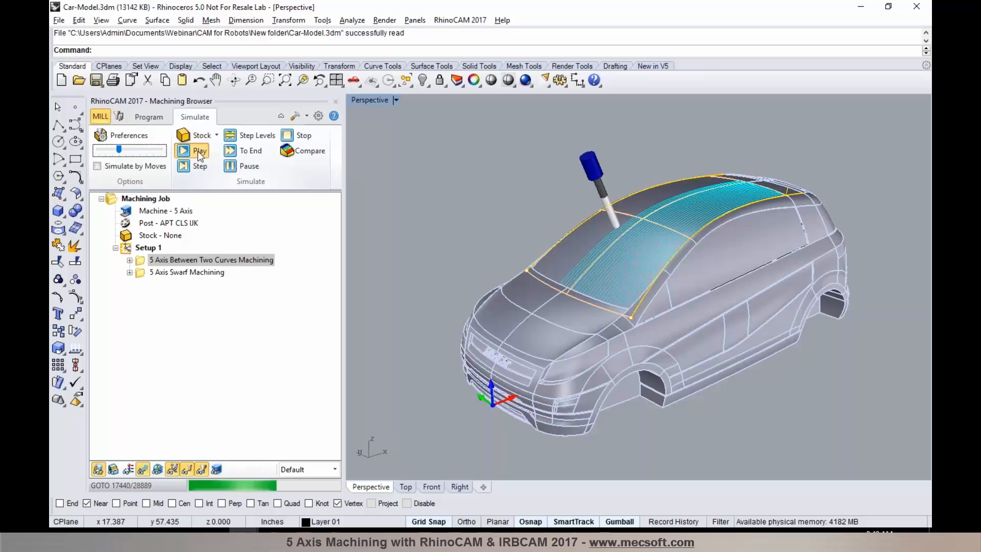
{"action": "left_click", "coordinate": [200, 150]}
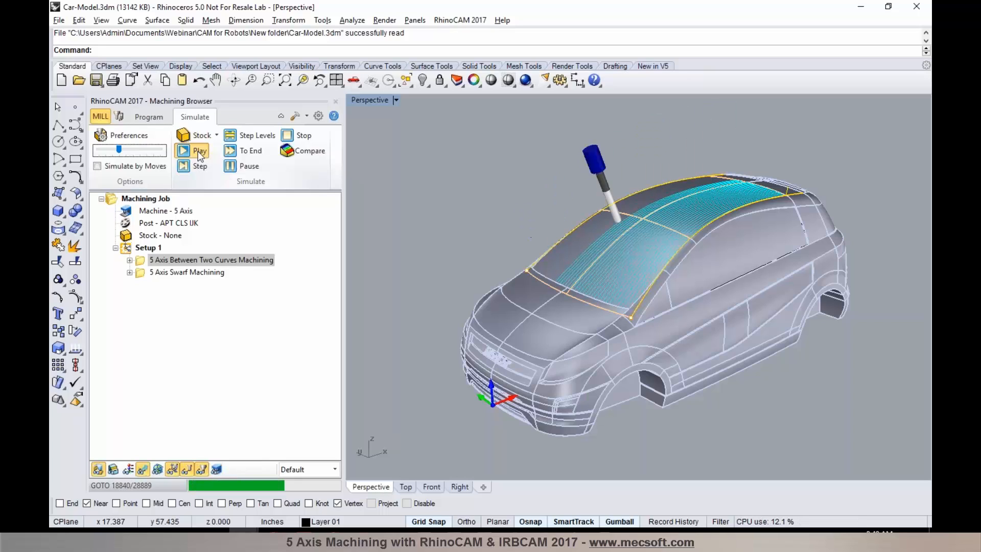
{"action": "left_click", "coordinate": [199, 150]}
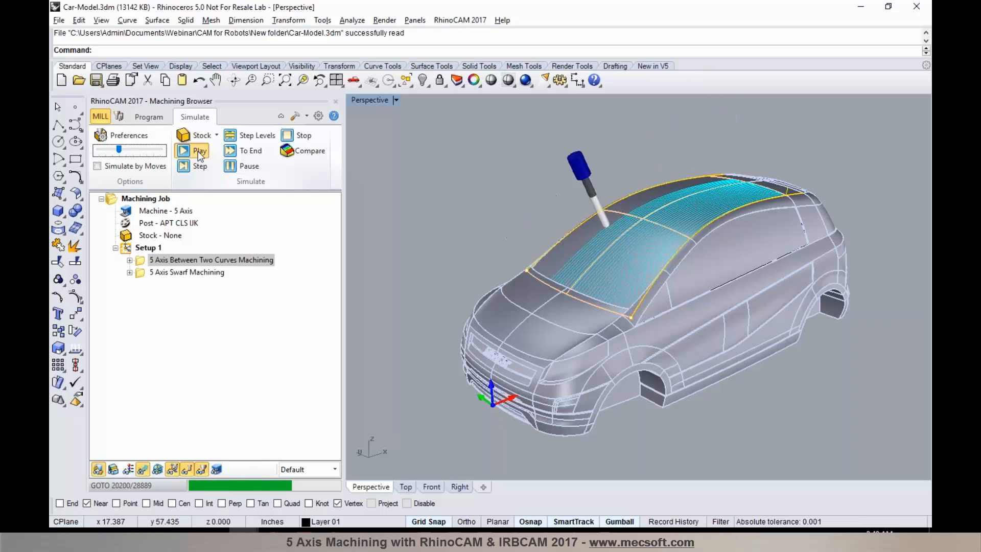
{"action": "left_click", "coordinate": [200, 150]}
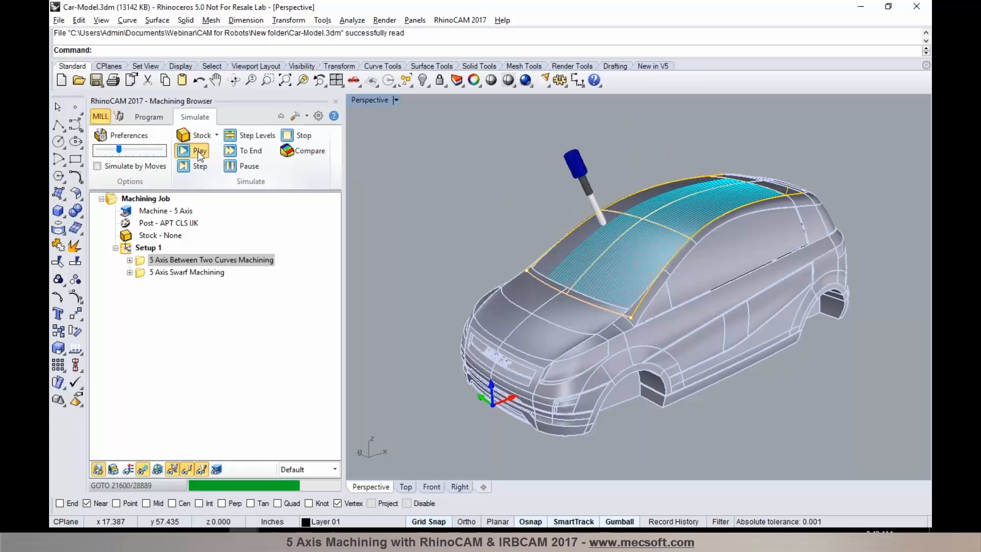
{"action": "left_click", "coordinate": [199, 150]}
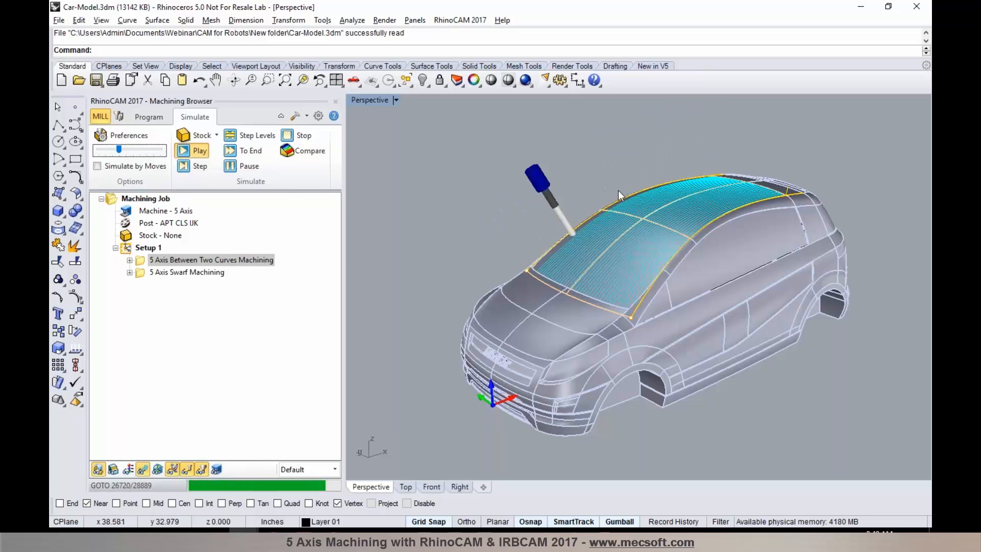
{"action": "left_click", "coordinate": [199, 150]}
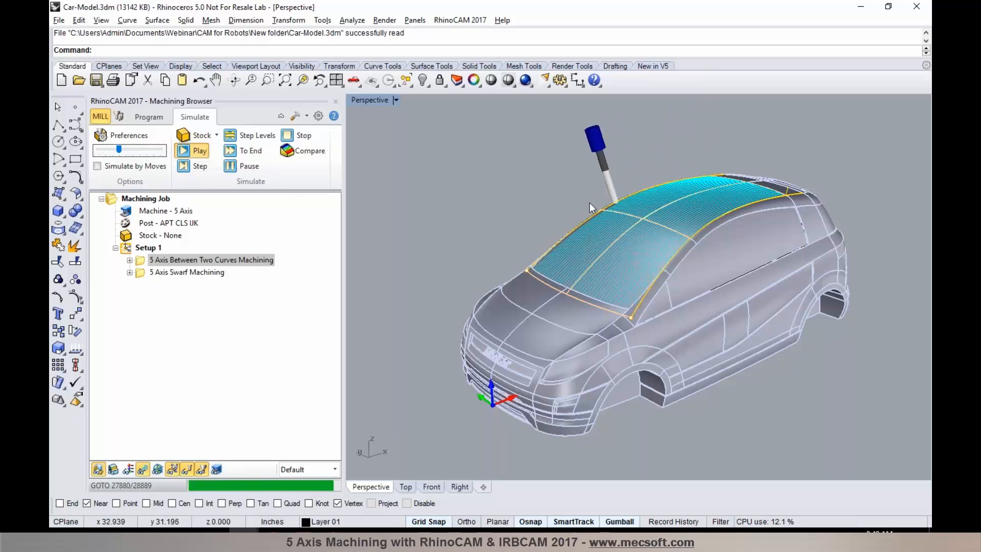
{"action": "left_click", "coordinate": [192, 150]}
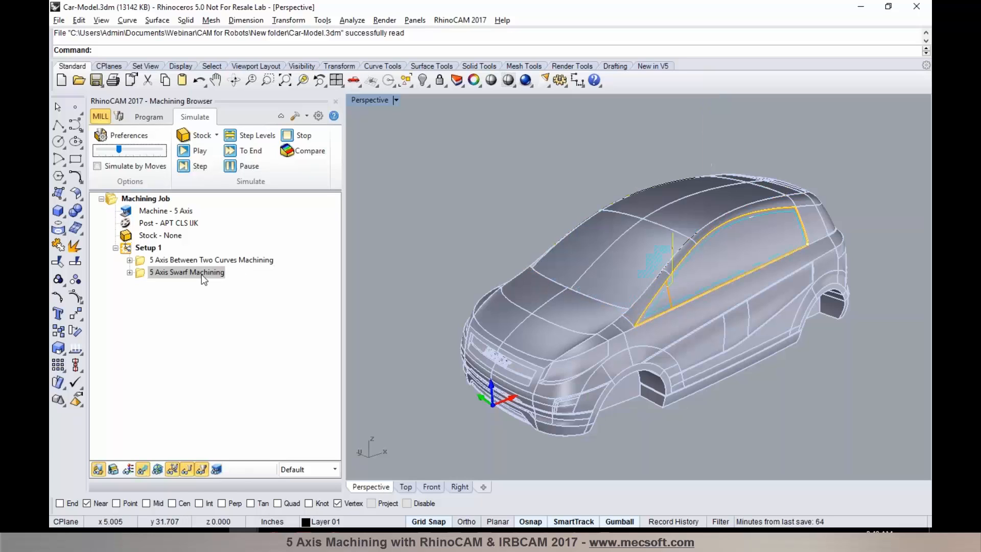
- Simulate the side-window swarf toolpath, then reselect the Between Two Curves roof operation
{"action": "left_click", "coordinate": [200, 150]}
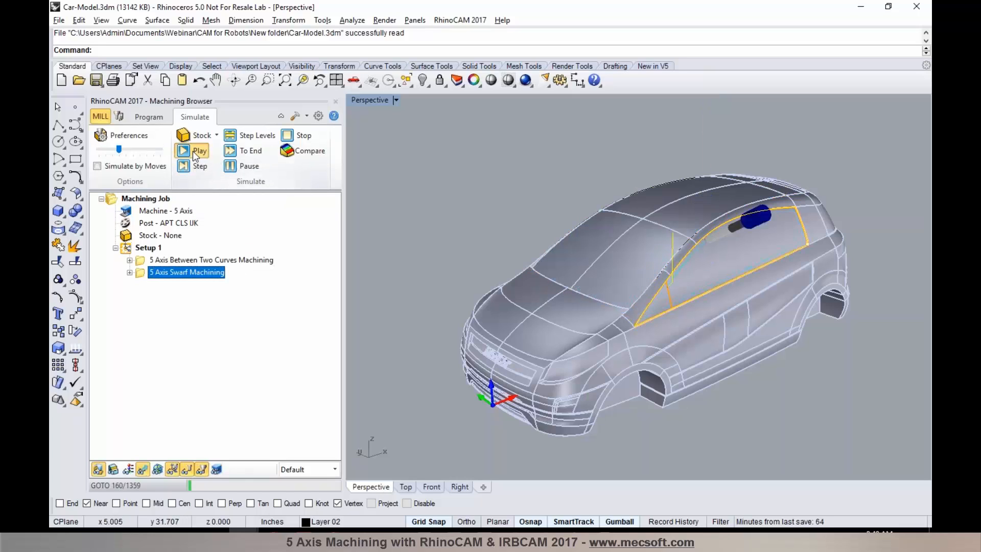
{"action": "left_click", "coordinate": [199, 151]}
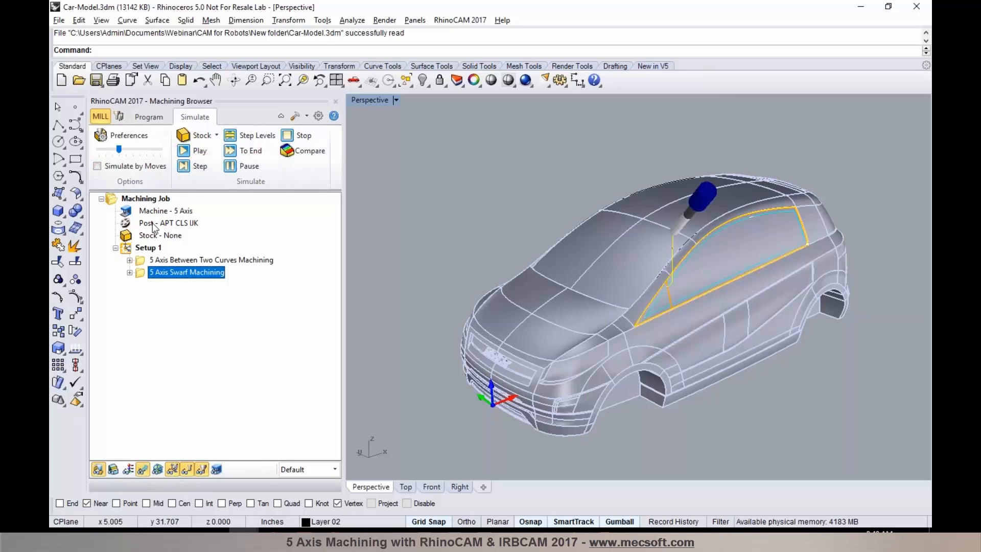
{"action": "left_click", "coordinate": [210, 260]}
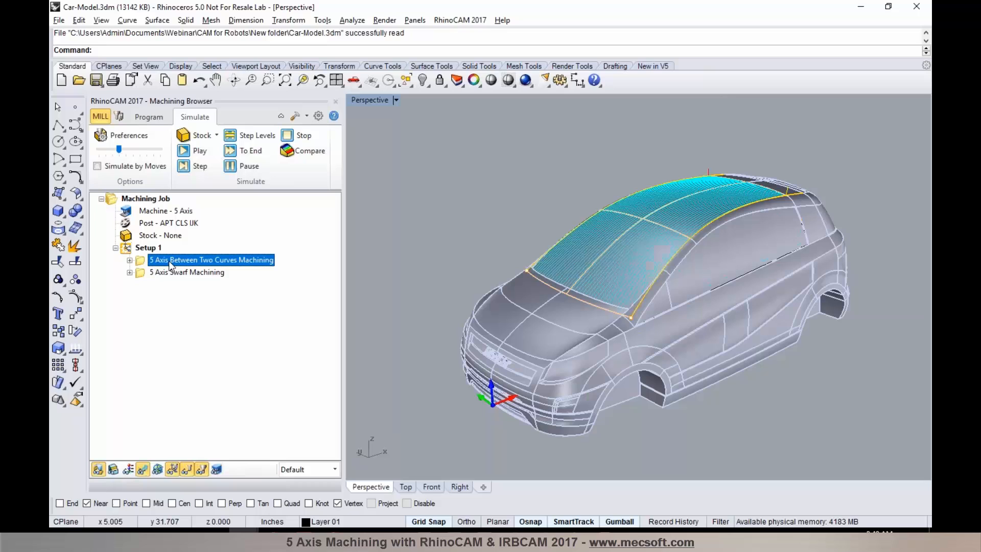
- Post the roof operation as an APT file with 1 appended to its name
{"action": "right_click", "coordinate": [211, 260]}
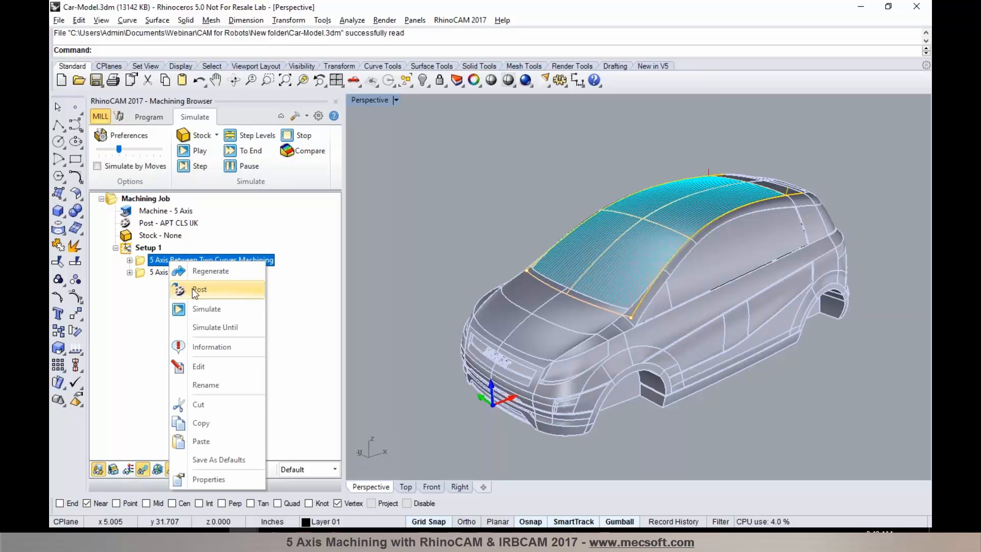
{"action": "left_click", "coordinate": [199, 289]}
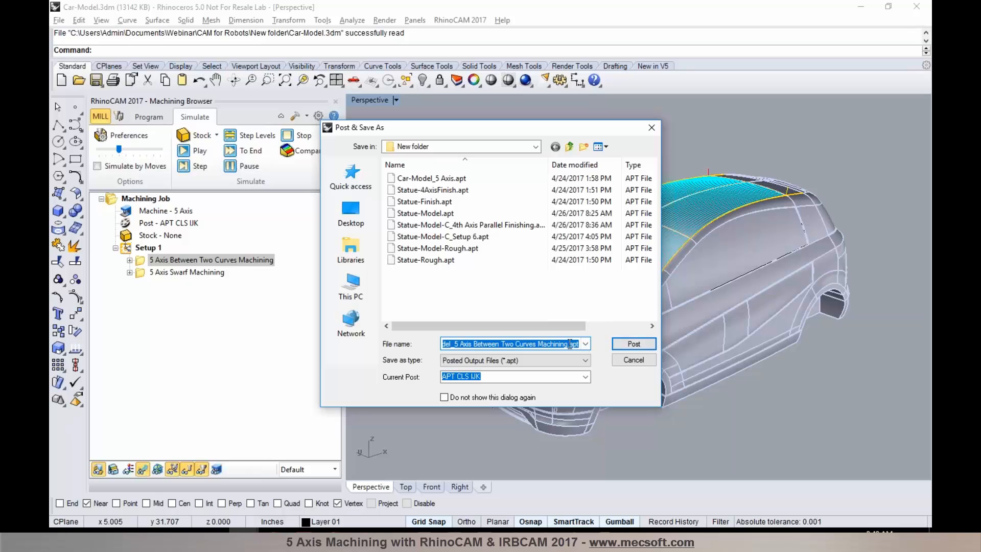
{"action": "type", "text": "1"}
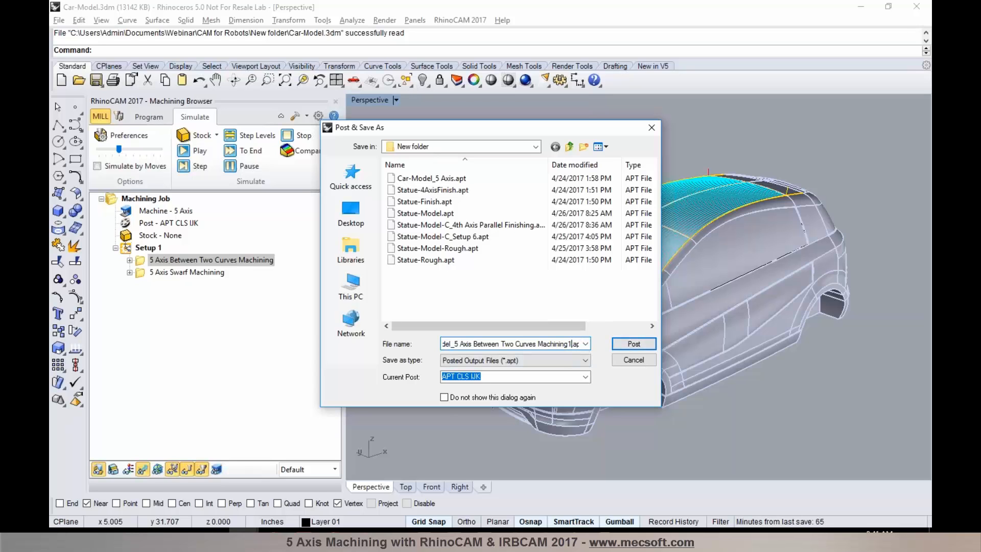
{"action": "left_click", "coordinate": [633, 343]}
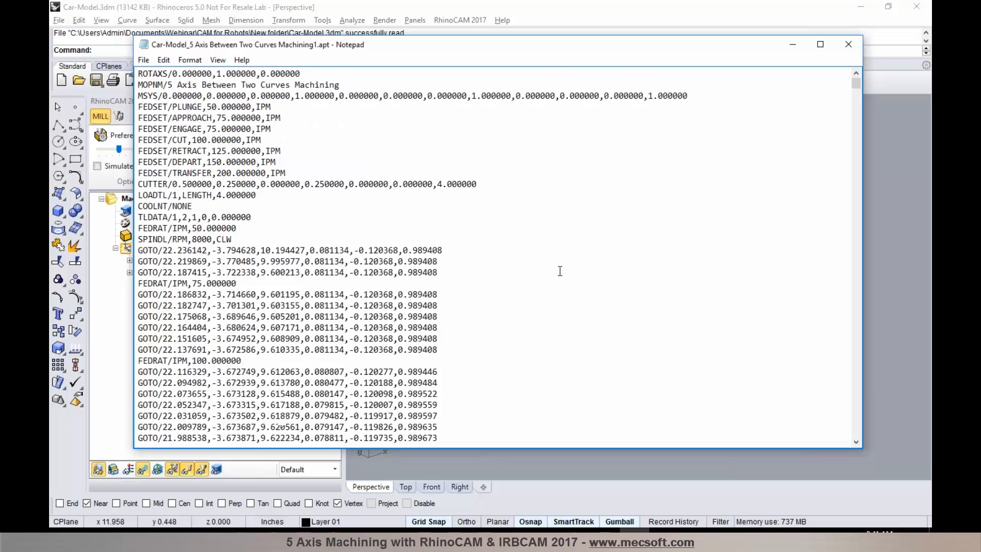
- Scroll through the APT GOTO coordinates in Notepad and close the file
{"action": "scroll", "scroll_direction": "down", "scroll_amount": 3}
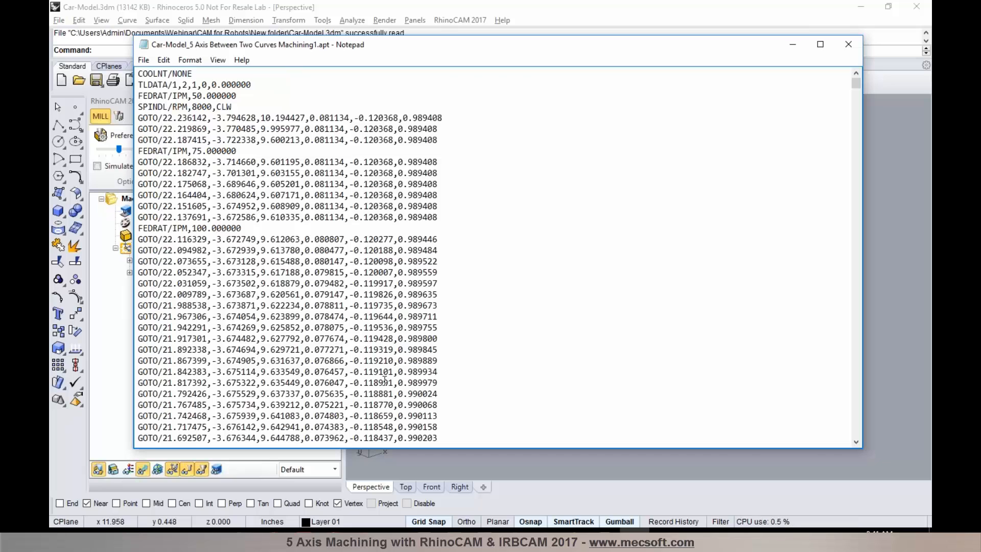
{"action": "mouse_move", "coordinate": [848, 44]}
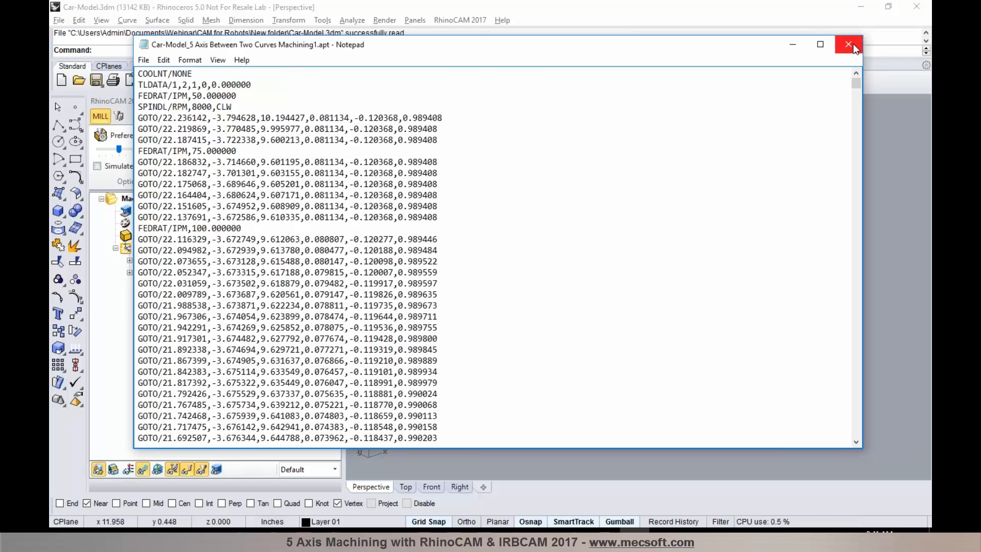
{"action": "left_click", "coordinate": [848, 44]}
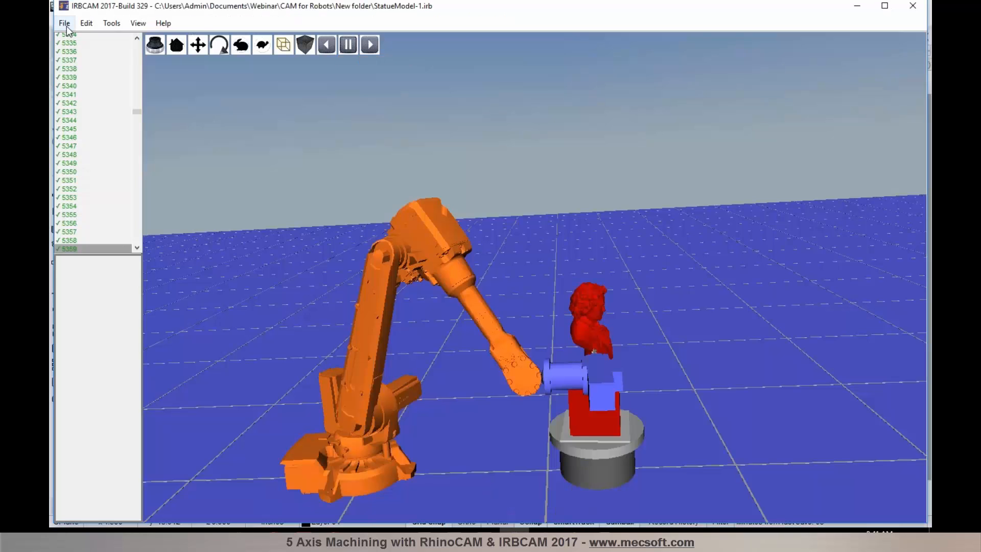
- Load the CarModel.irb station via File > Open Station
{"action": "left_click", "coordinate": [64, 24]}
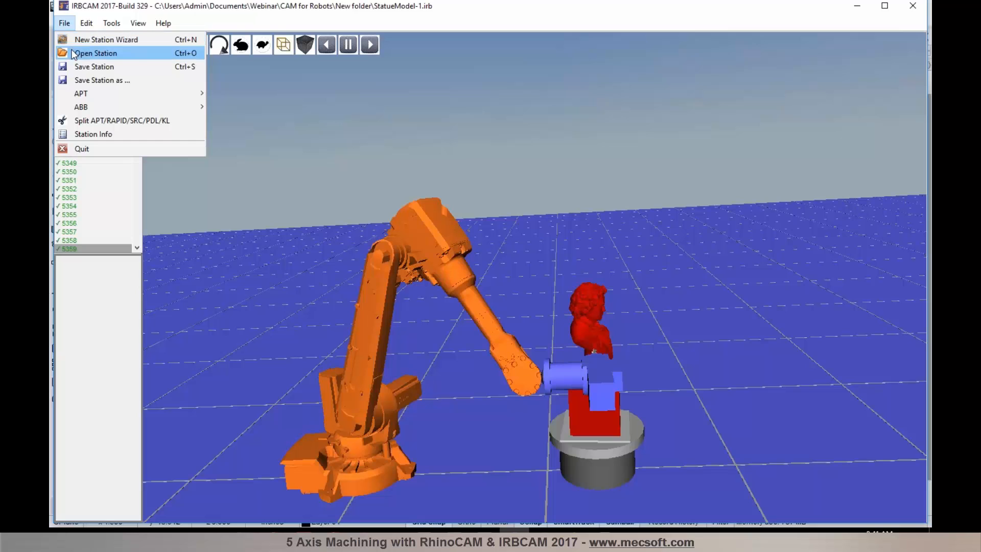
{"action": "left_click", "coordinate": [95, 52]}
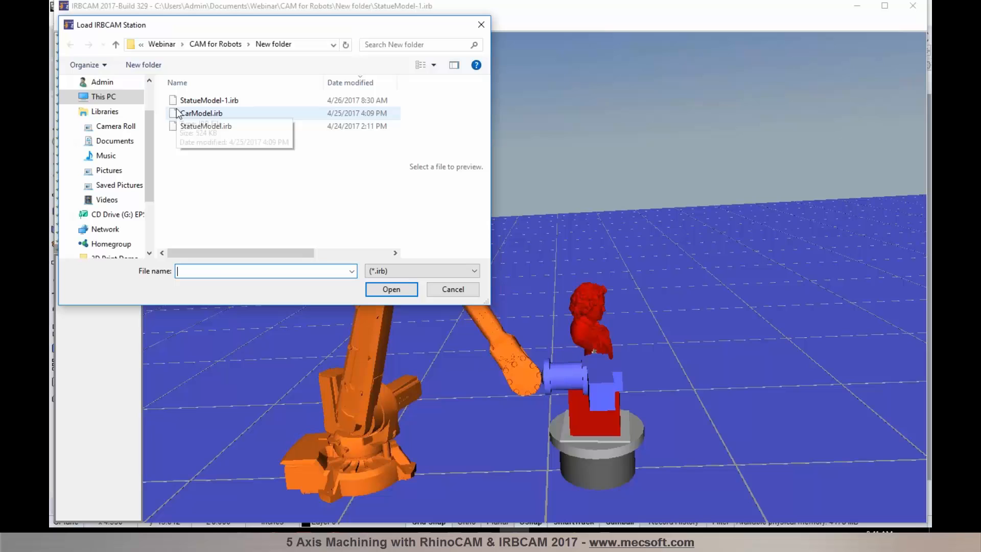
{"action": "left_click", "coordinate": [201, 114]}
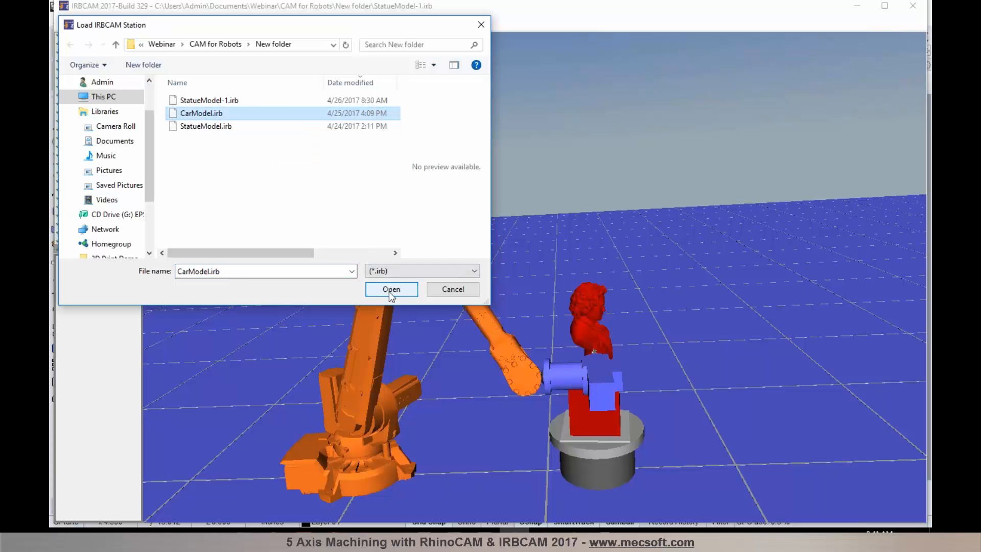
{"action": "left_click", "coordinate": [391, 289]}
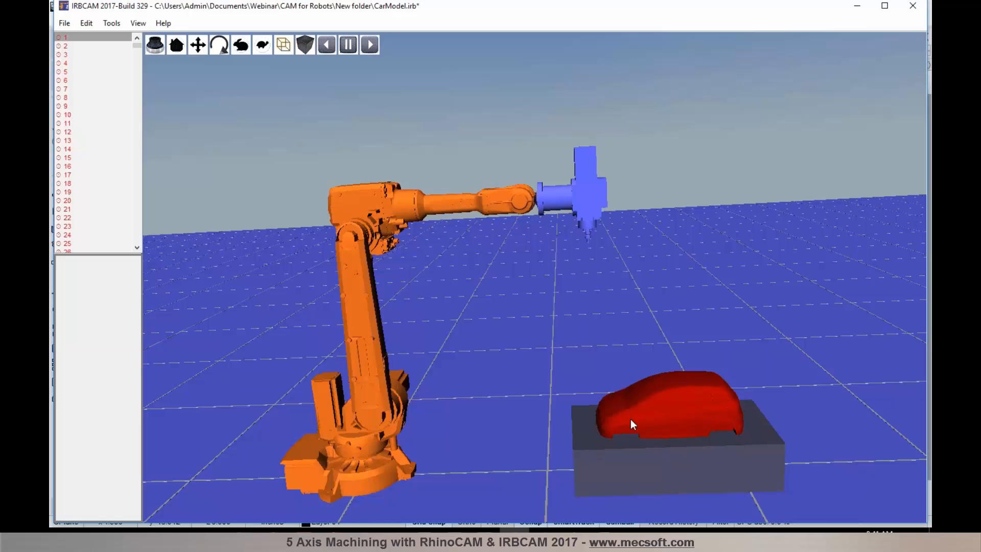
{"action": "mouse_move", "coordinate": [754, 483]}
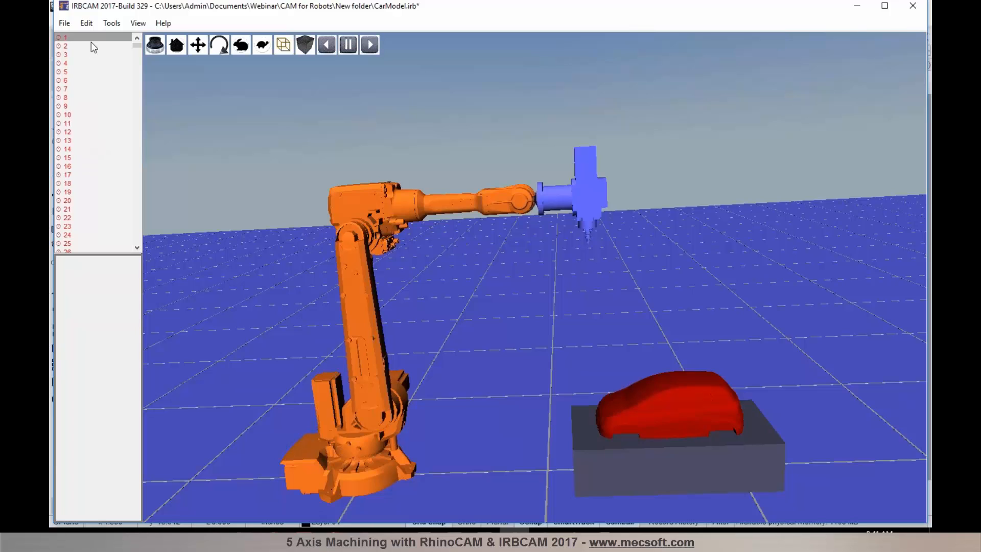
- Configure the path targets from the Edit menu, accepting the Configuration dialog
{"action": "left_click", "coordinate": [85, 23]}
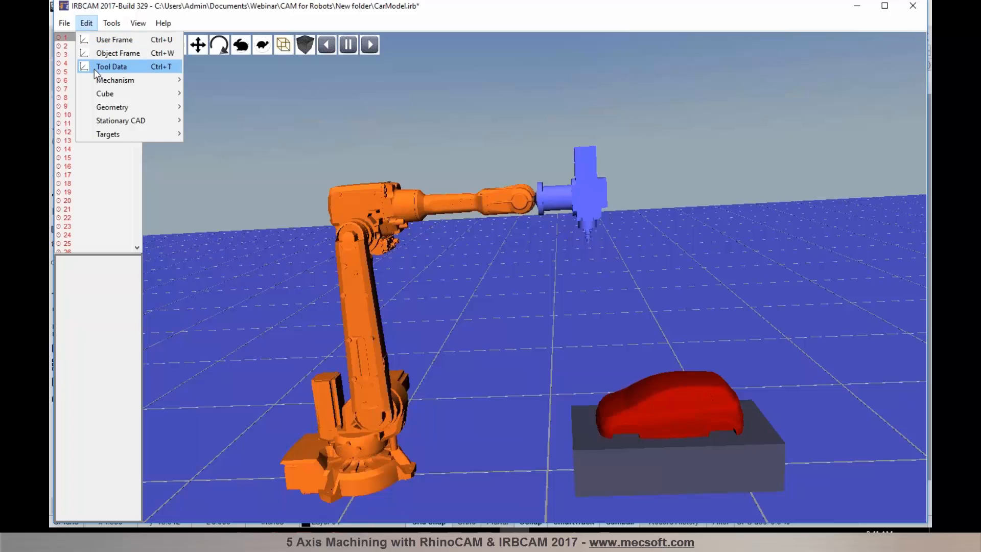
{"action": "left_click", "coordinate": [111, 67]}
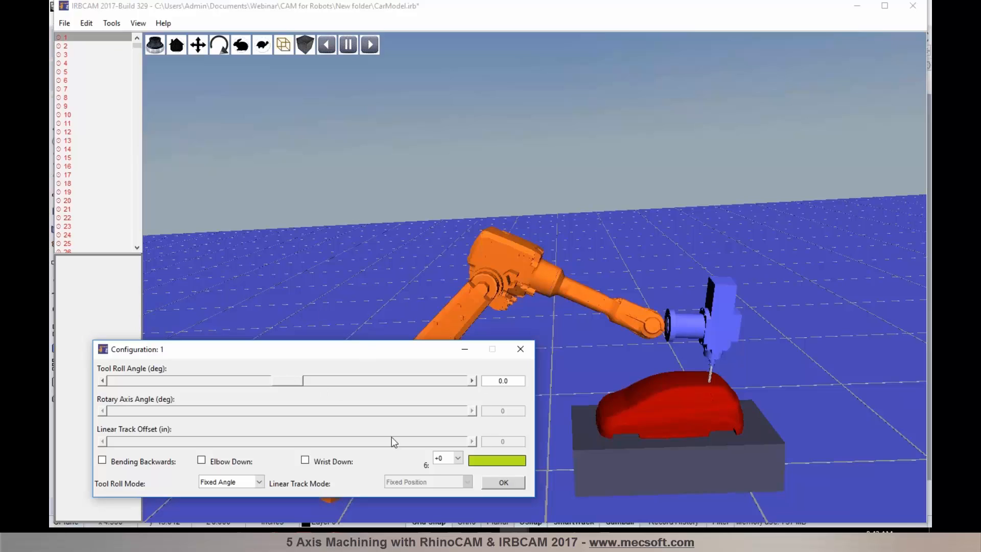
{"action": "left_click", "coordinate": [501, 482]}
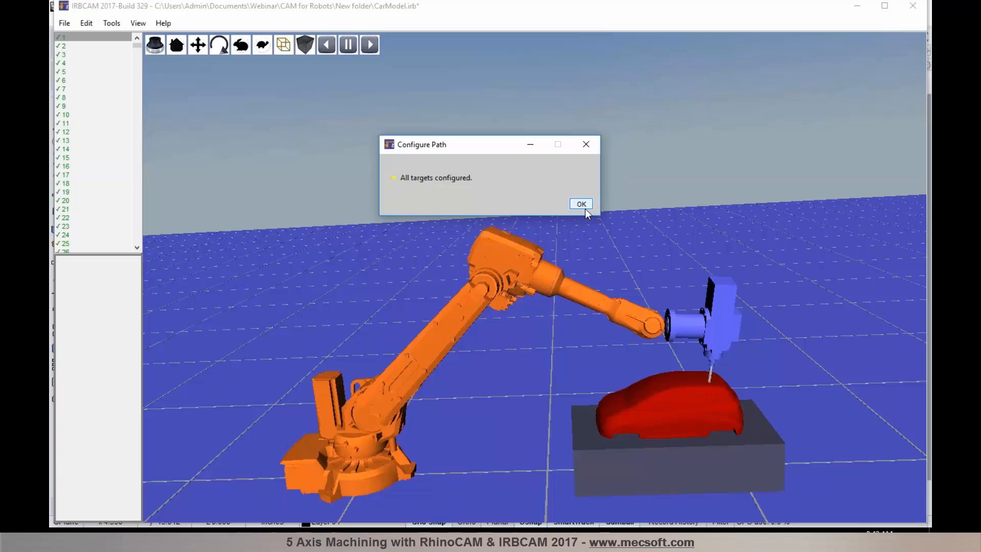
- Dismiss the all-targets-configured message and animate the robot forward past target 100
{"action": "left_click", "coordinate": [580, 203]}
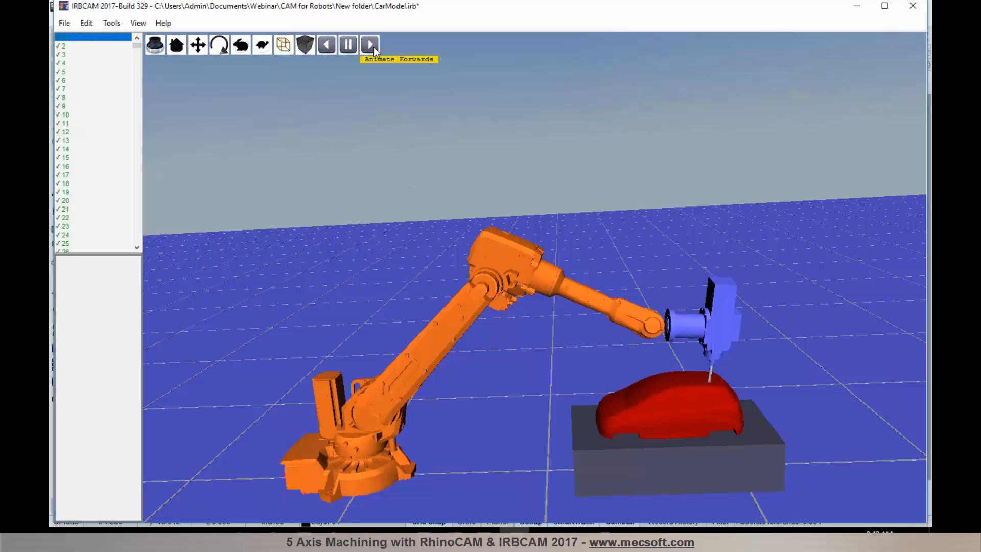
{"action": "left_click", "coordinate": [369, 44]}
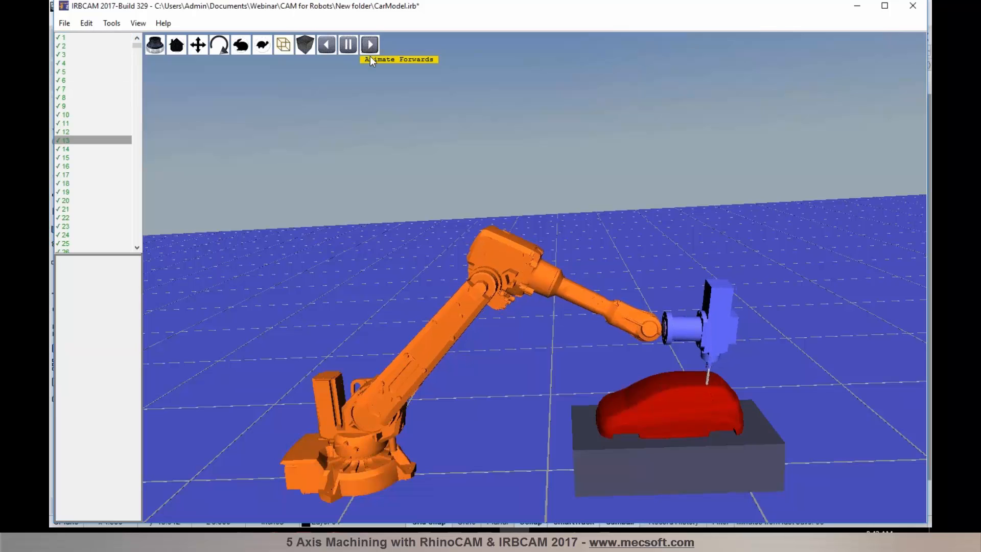
{"action": "left_click", "coordinate": [369, 44]}
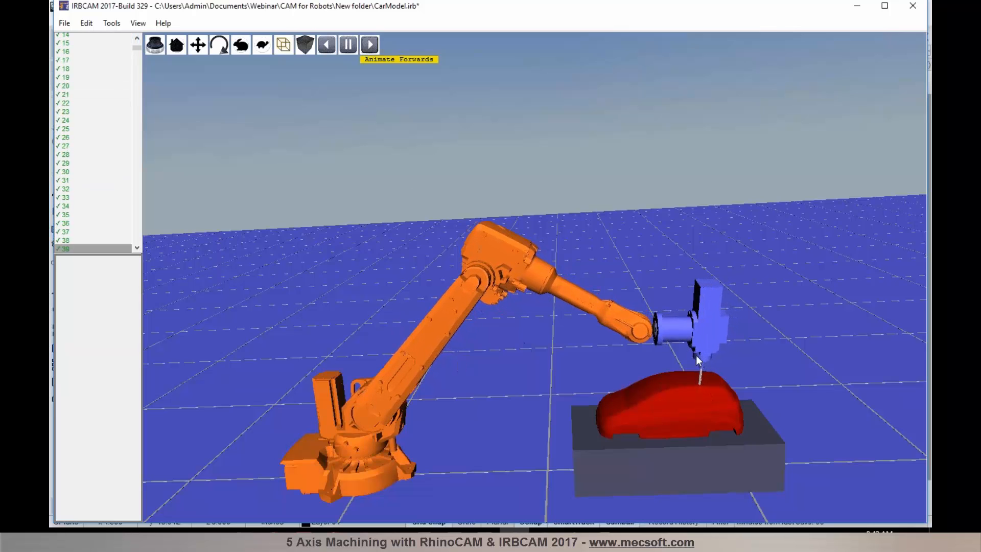
{"action": "left_click", "coordinate": [369, 44]}
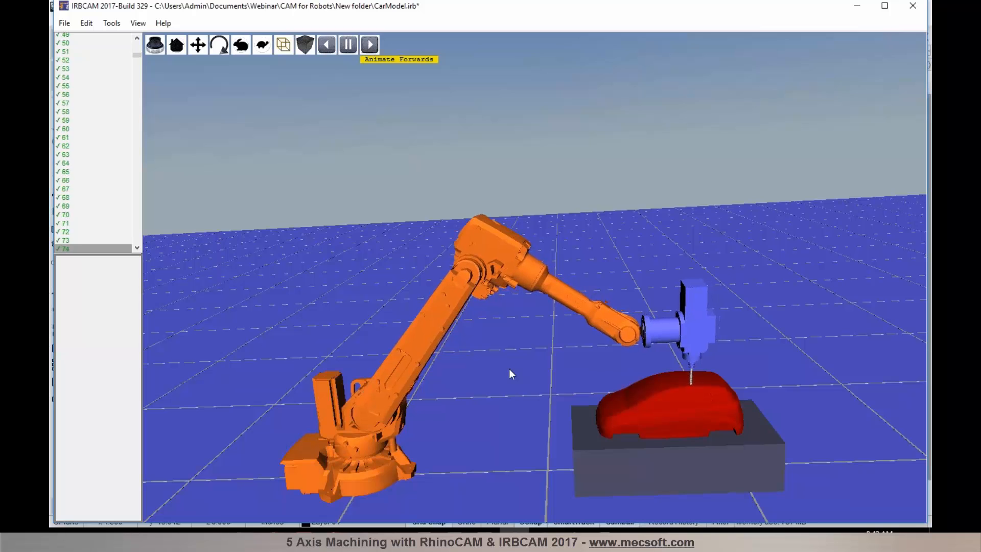
{"action": "left_click", "coordinate": [369, 44]}
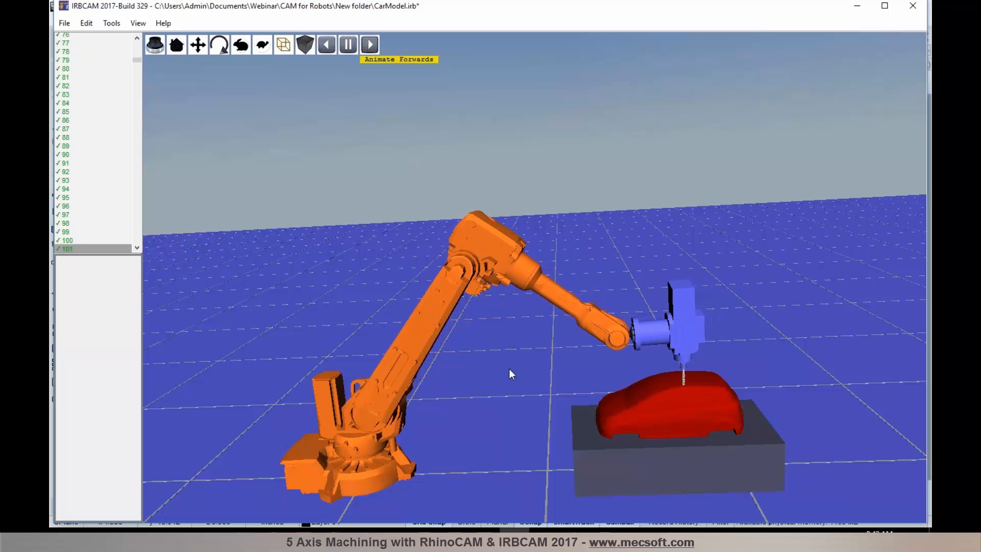